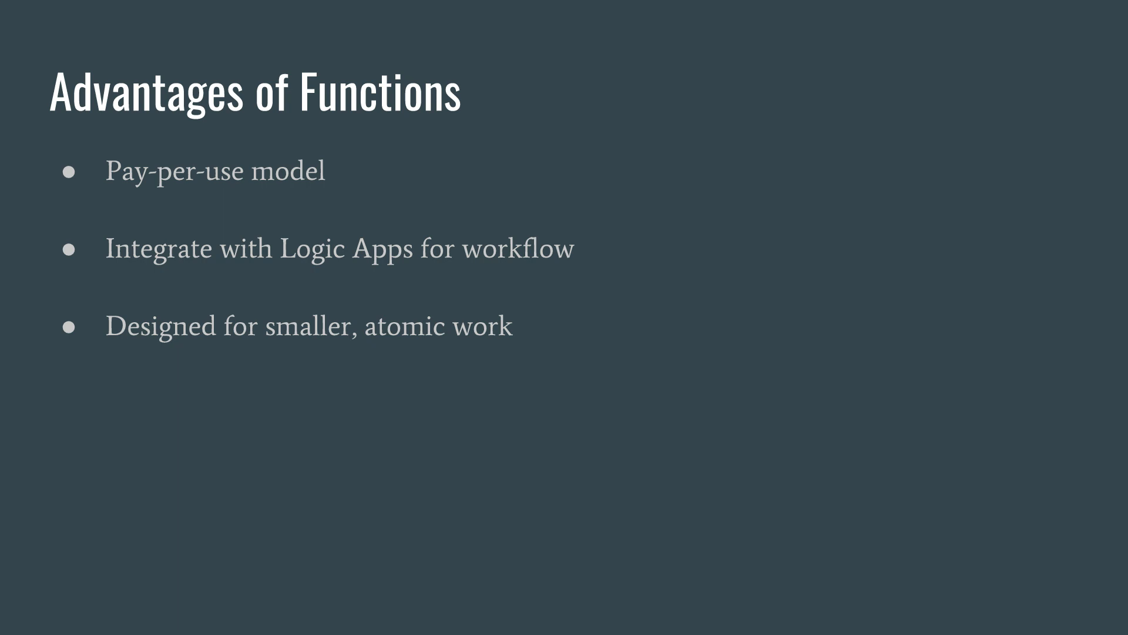
Step: Advance from the Advantages of Web Apps slide to the closing 'Want to Know More?' Udemy course slide
{"action": "key", "text": "Right"}
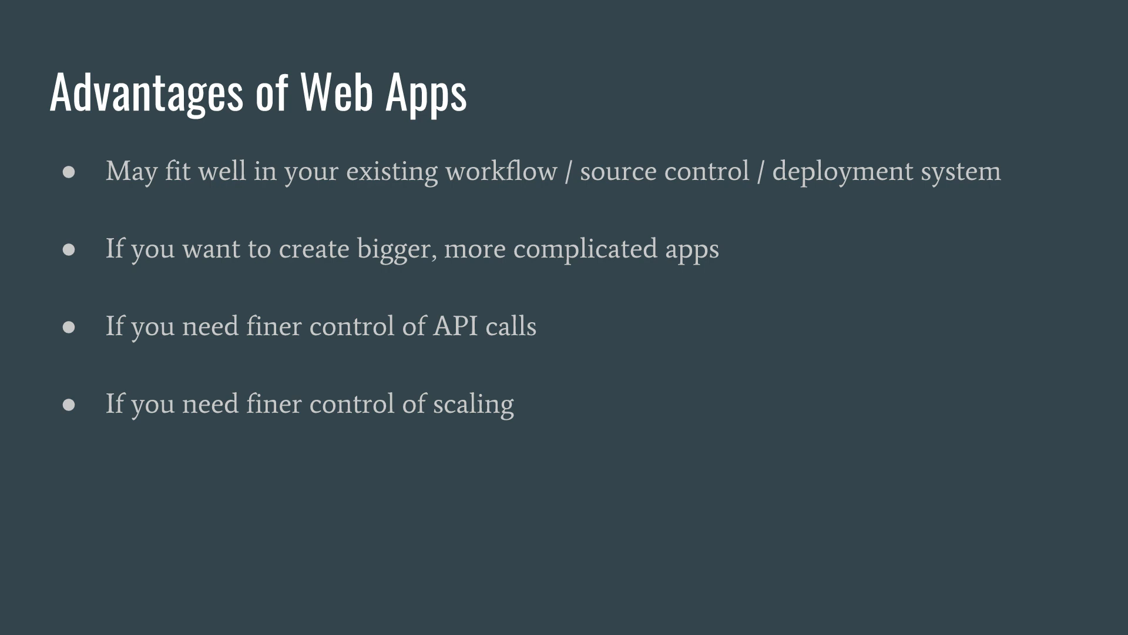
{"action": "key", "text": "Right"}
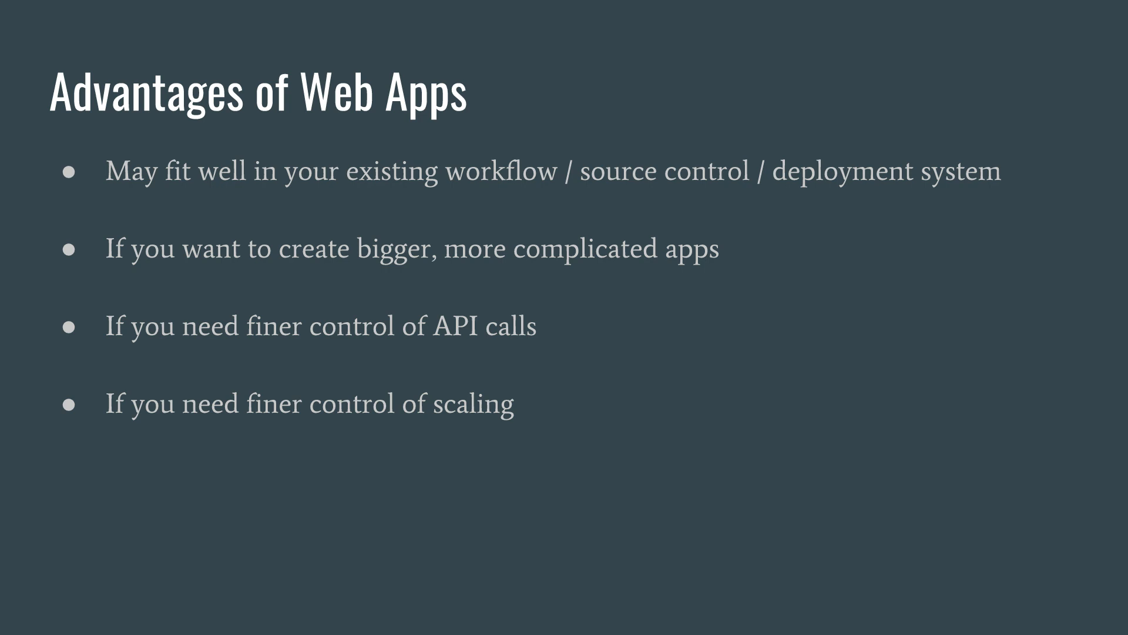
{"action": "key", "text": "Right"}
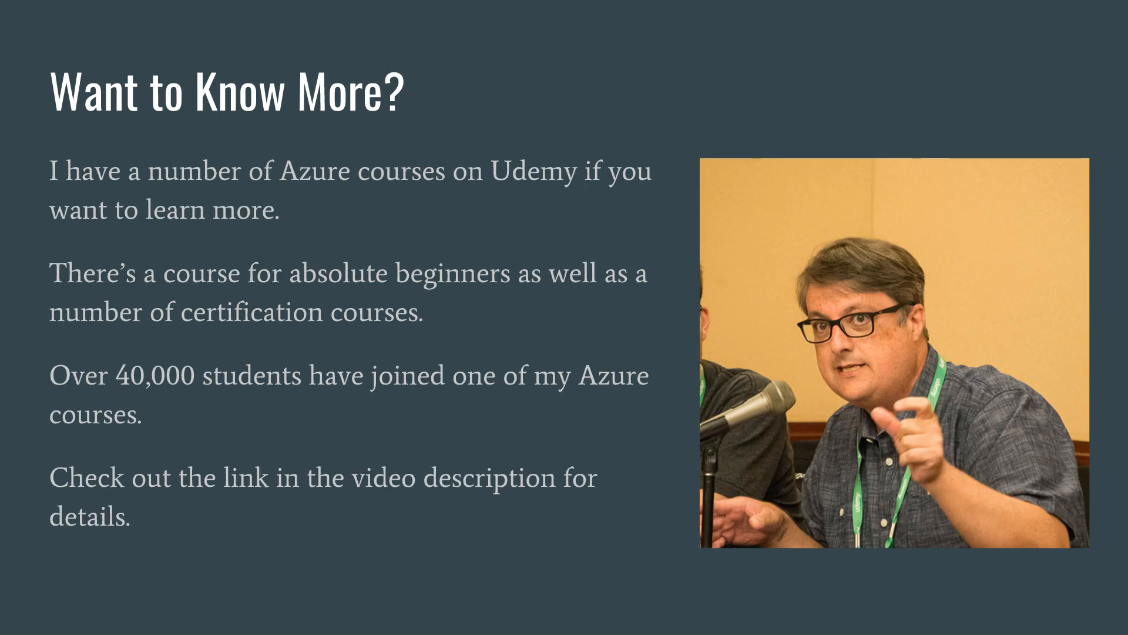